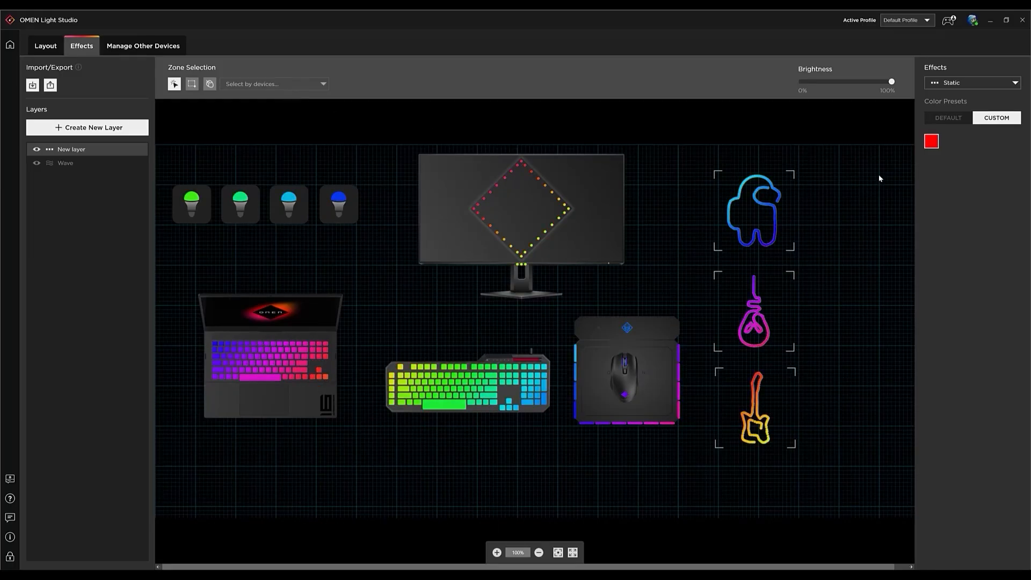
Return from System Vitals to the home page with its five-device gear overview.
{"action": "left_click", "coordinate": [932, 141]}
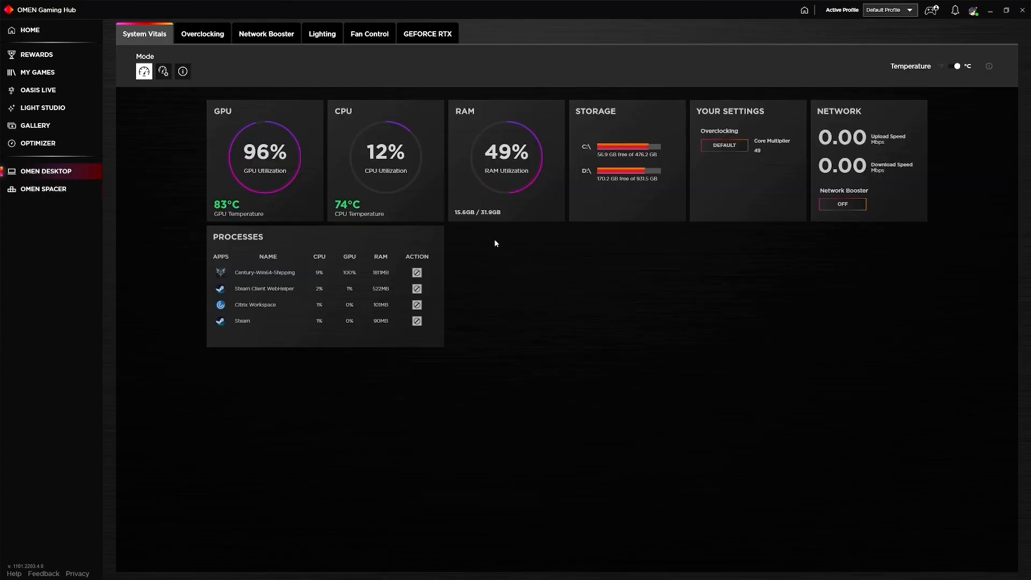
{"action": "mouse_move", "coordinate": [468, 237]}
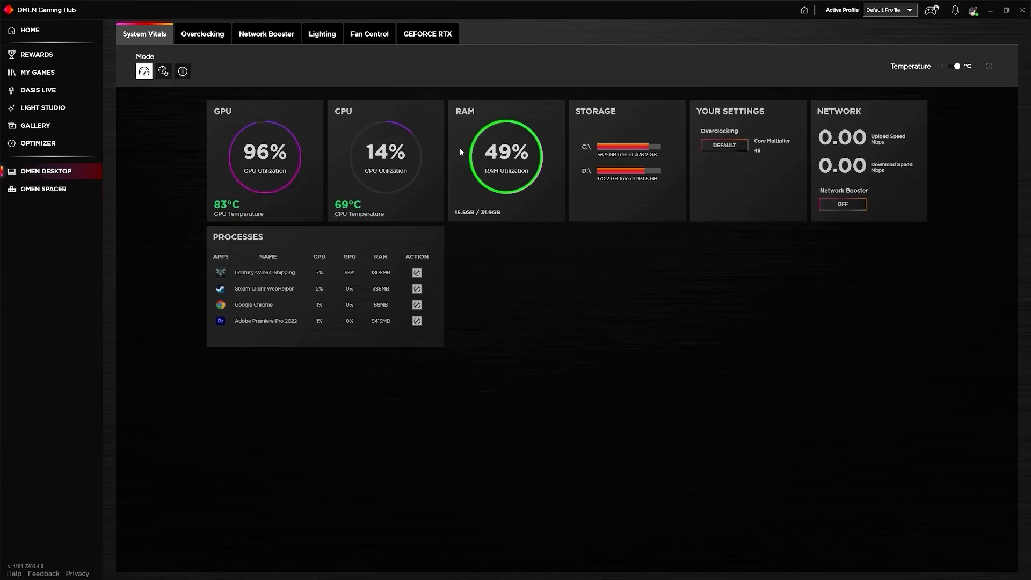
{"action": "mouse_move", "coordinate": [376, 67]}
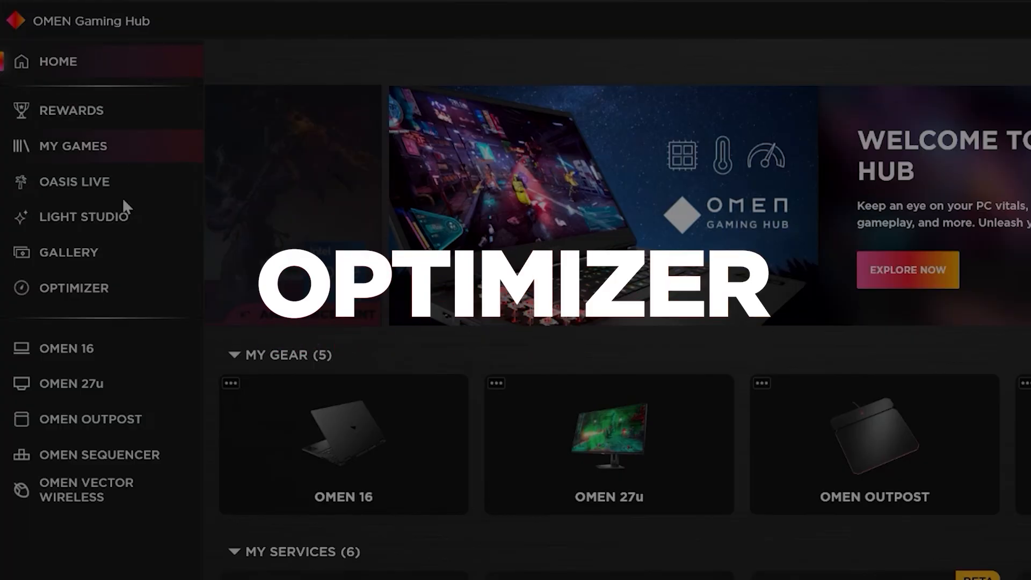
{"action": "left_click", "coordinate": [74, 288]}
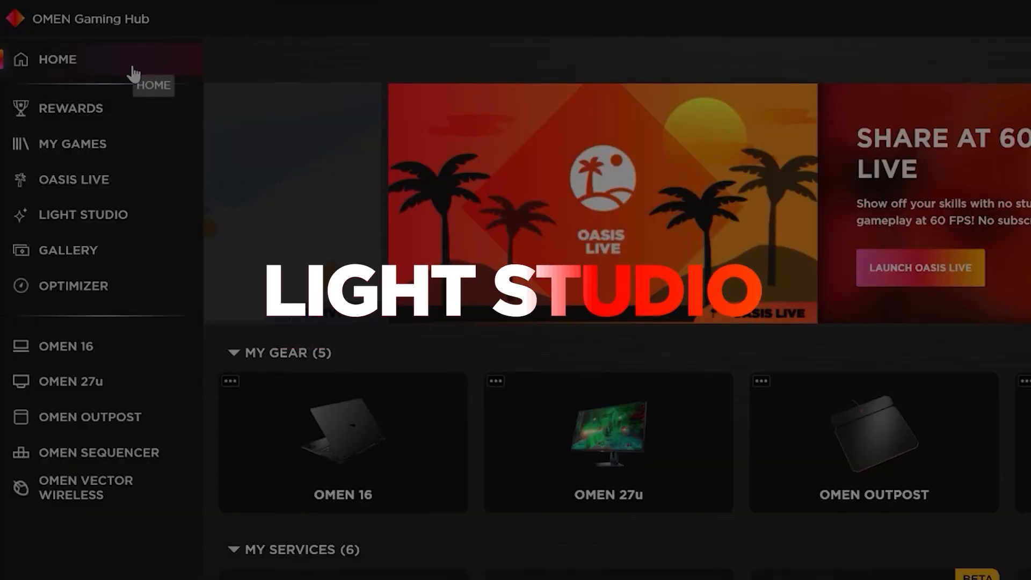
{"action": "left_click", "coordinate": [82, 215]}
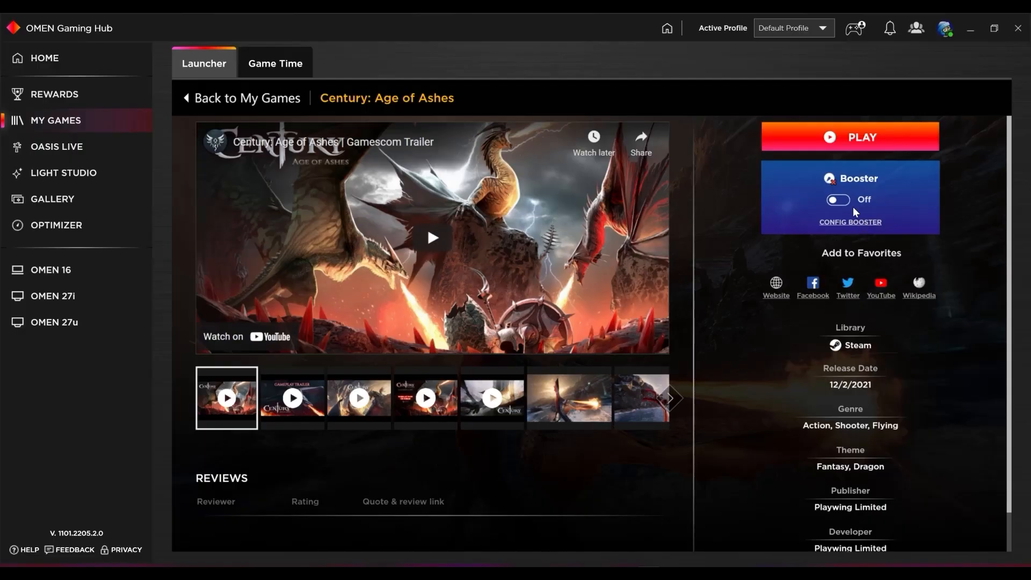
Return from the Century: Age of Ashes launcher page to the home page's welcome banner.
{"action": "left_click", "coordinate": [839, 200]}
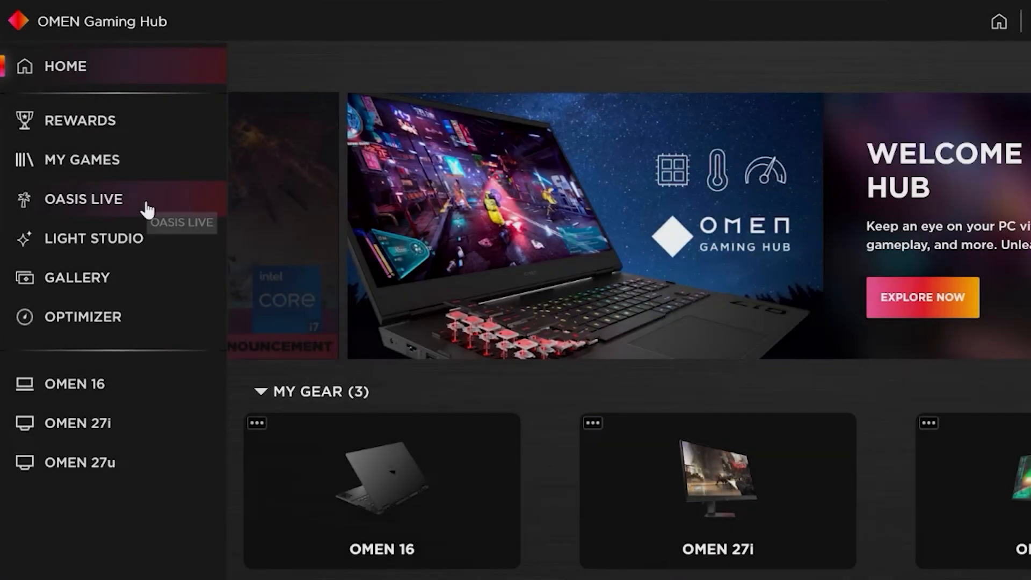
{"action": "left_click", "coordinate": [83, 199]}
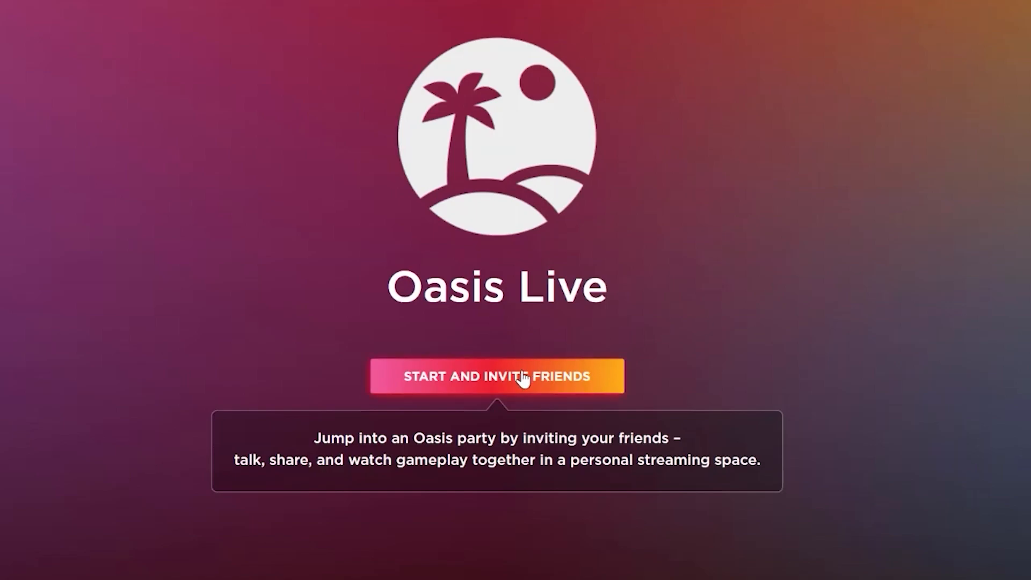
{"action": "left_click", "coordinate": [523, 376]}
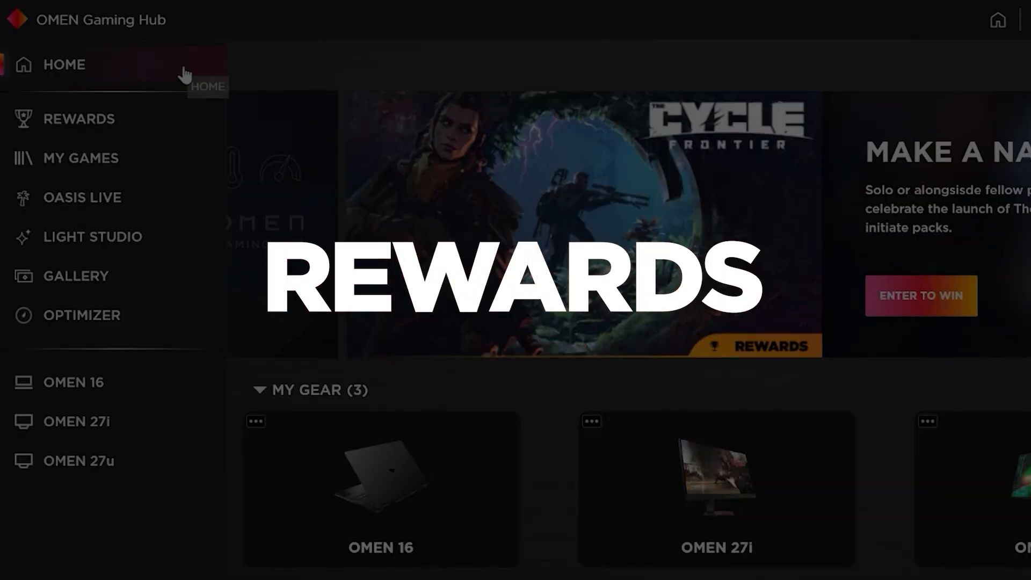
Start the Century: Age of Ashes DLC like-an-image challenge, then view a HyperX gallery image.
{"action": "left_click", "coordinate": [79, 119]}
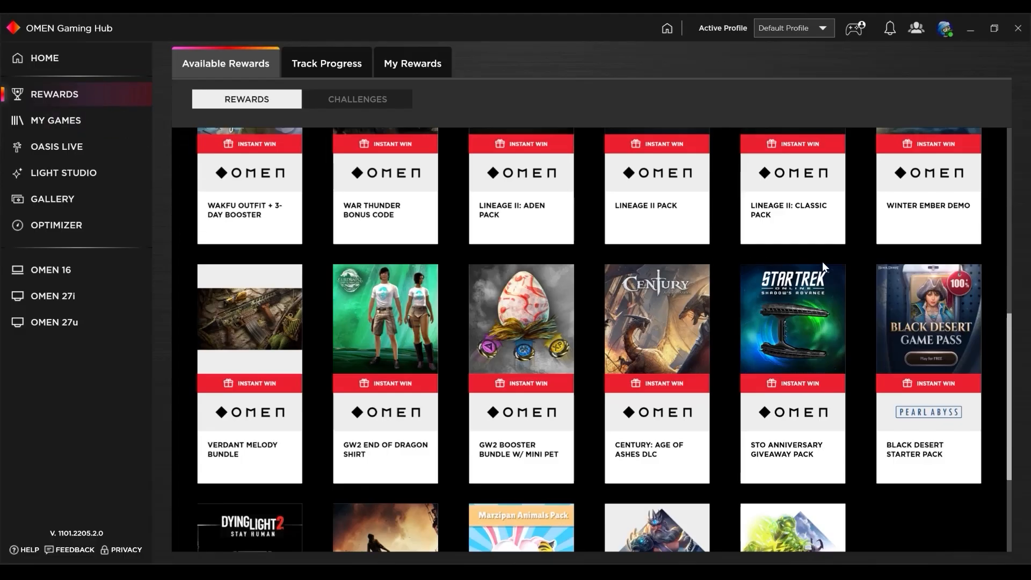
{"action": "left_click", "coordinate": [656, 322]}
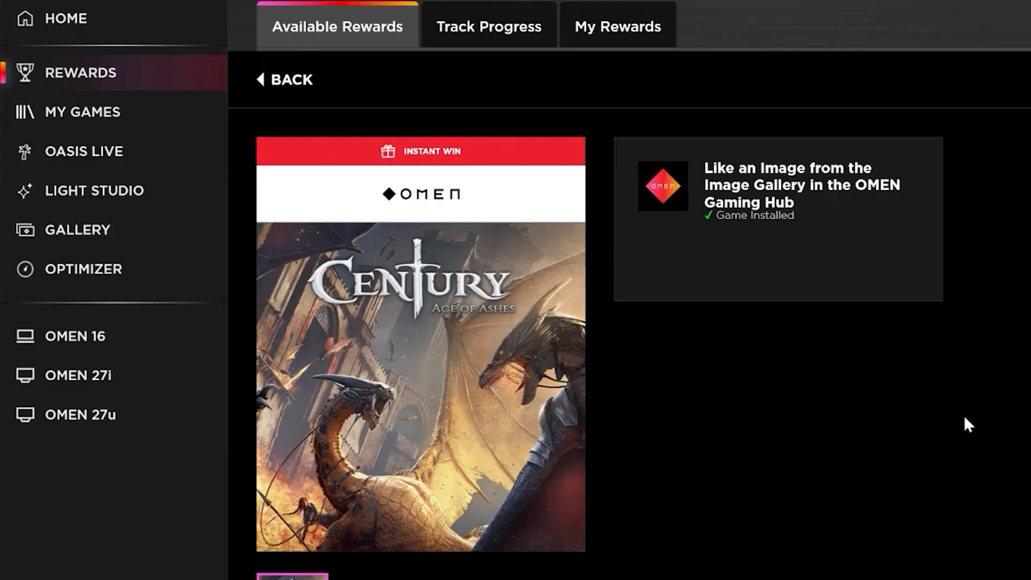
{"action": "mouse_move", "coordinate": [775, 217]}
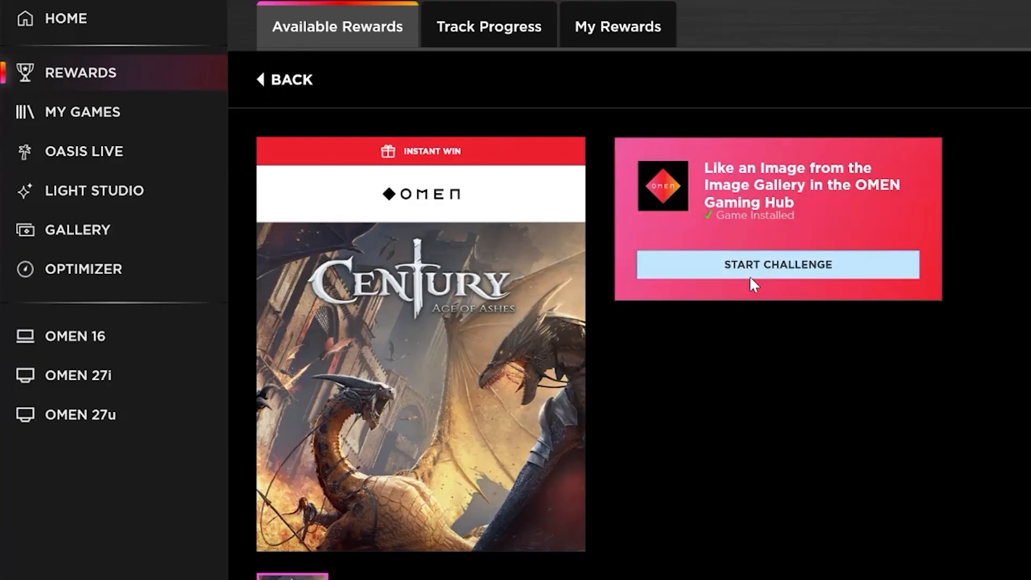
{"action": "left_click", "coordinate": [777, 265]}
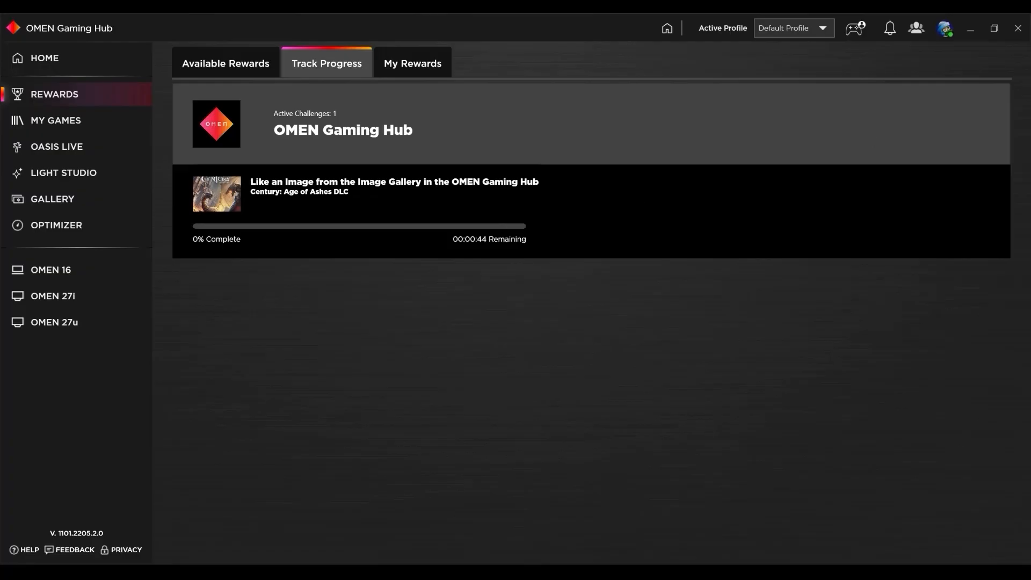
{"action": "left_click", "coordinate": [52, 198]}
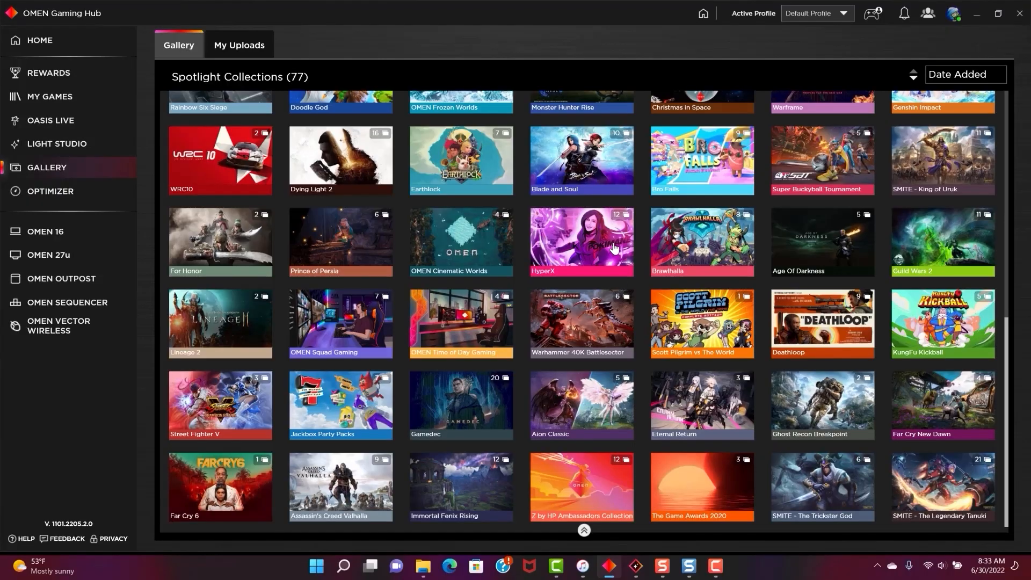
{"action": "left_click", "coordinate": [582, 243]}
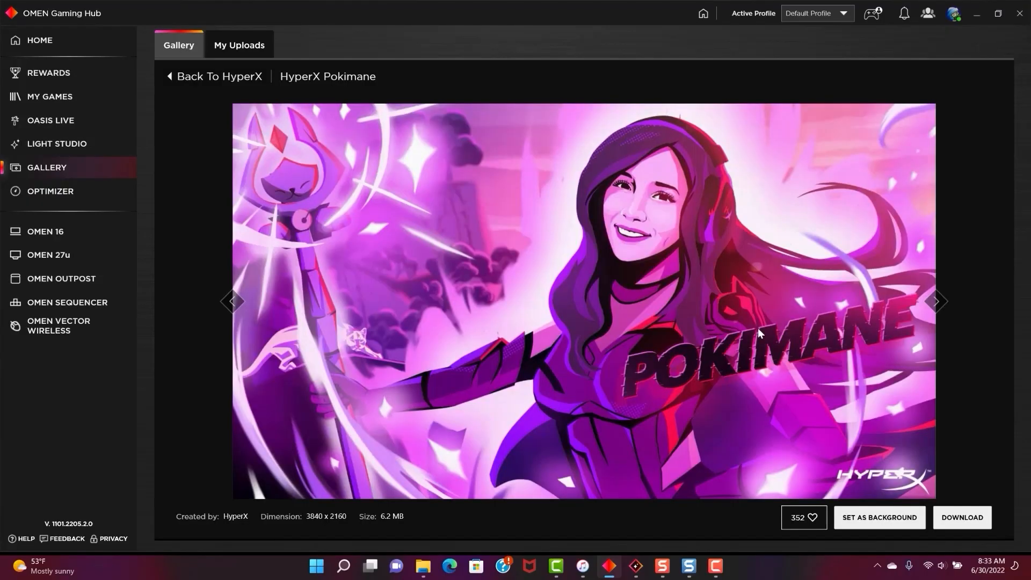